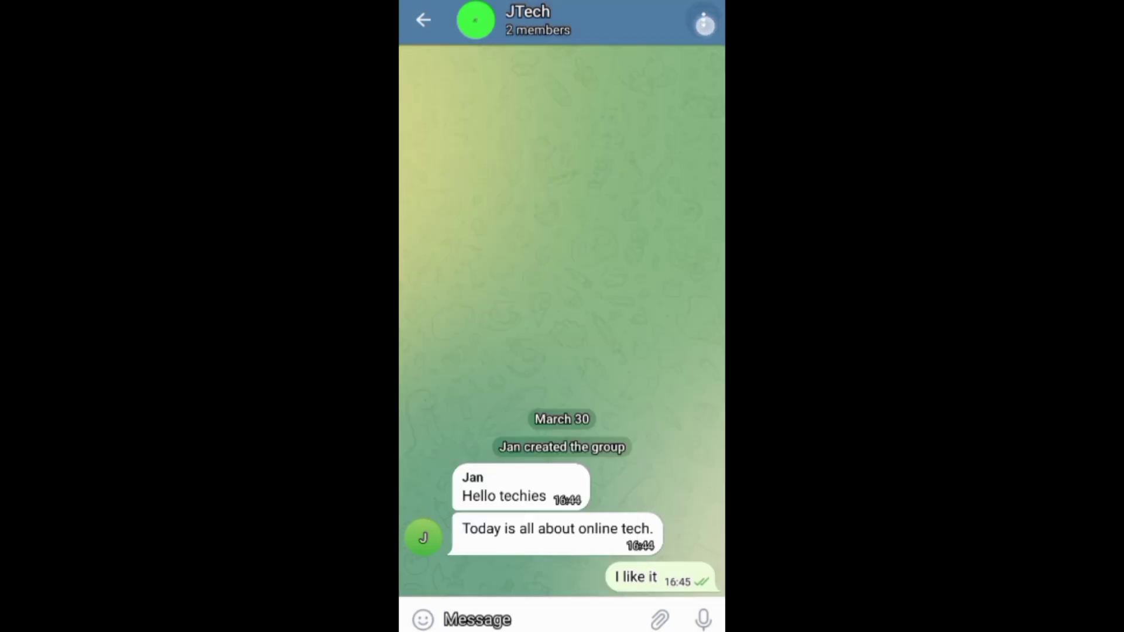
Start deleting and leaving JTech from the chat menu, then cancel the confirmation
{"action": "left_click", "coordinate": [702, 22]}
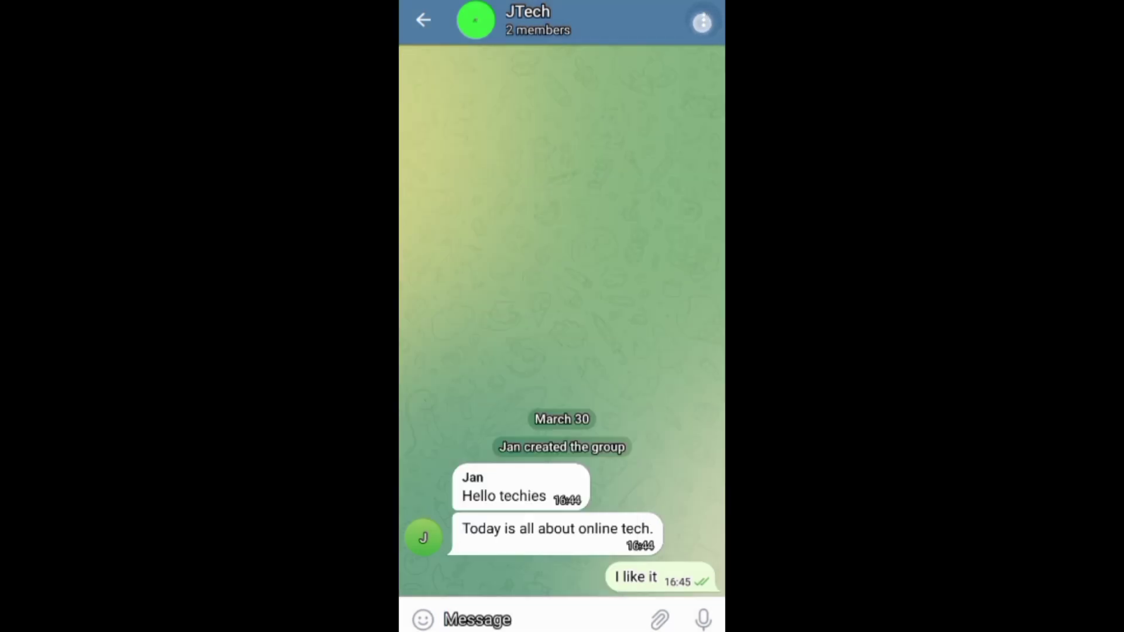
{"action": "left_click", "coordinate": [701, 21]}
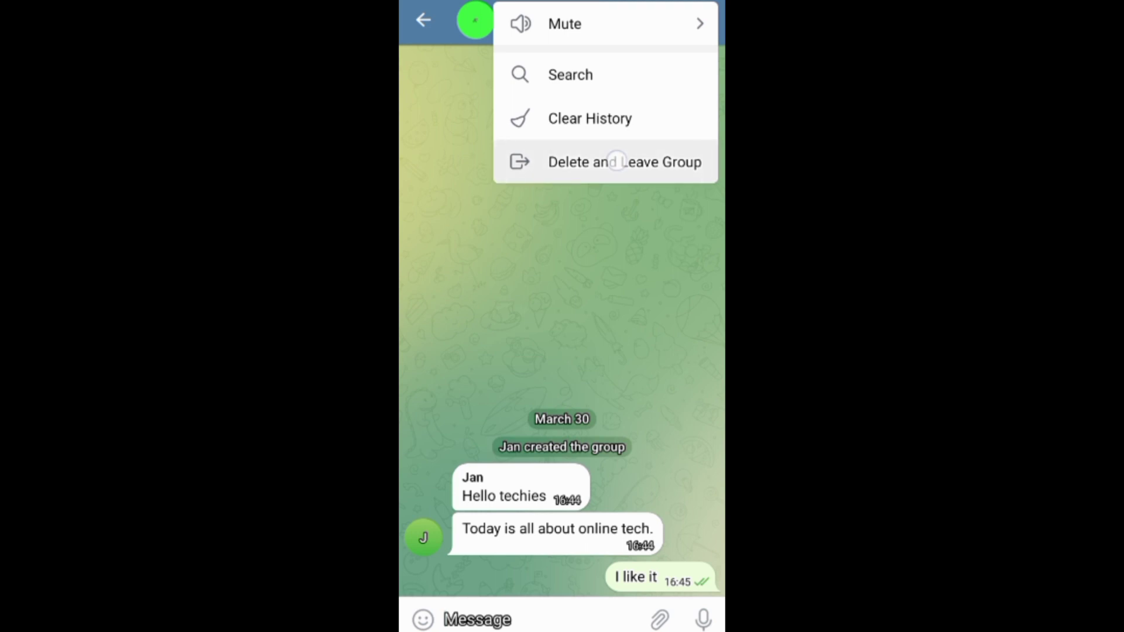
{"action": "left_click", "coordinate": [622, 162]}
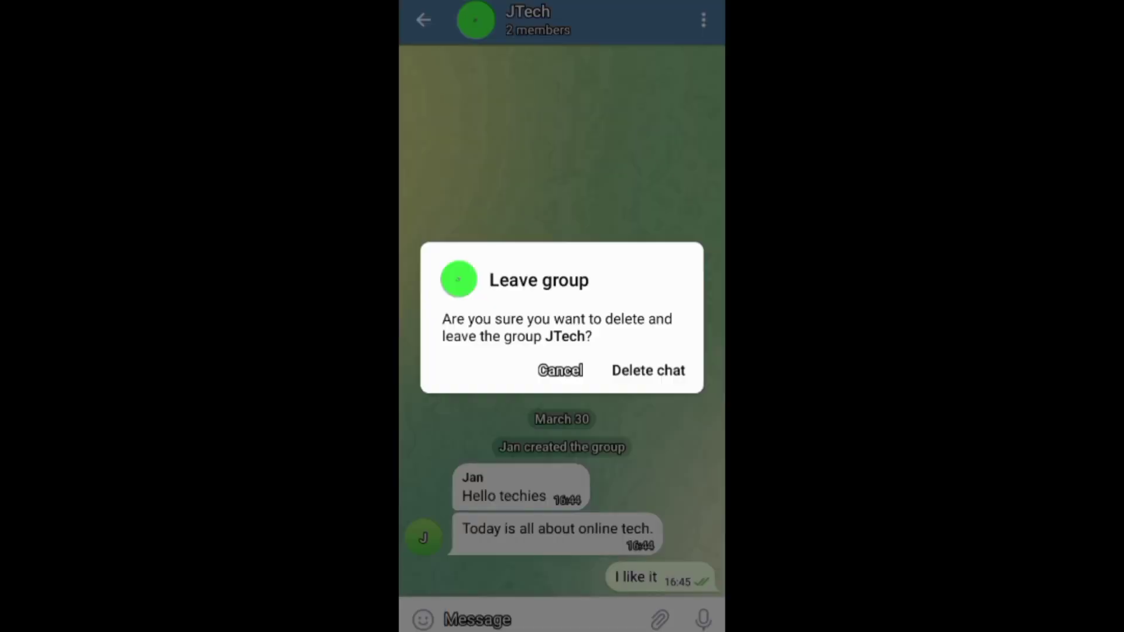
{"action": "left_click", "coordinate": [561, 371]}
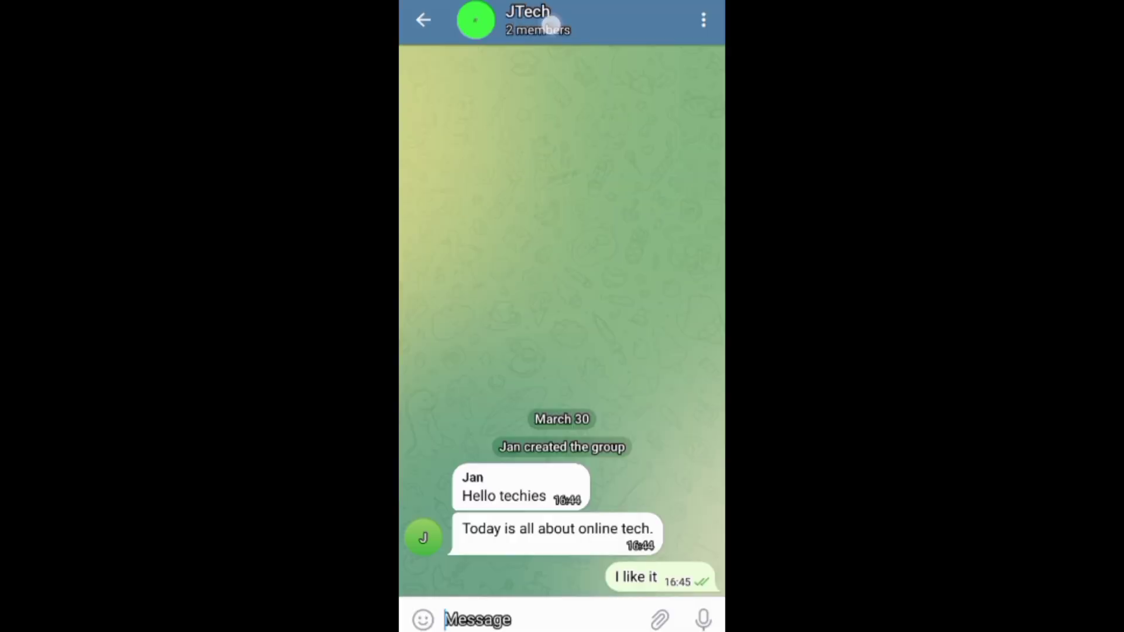
Open the JTech group profile and pick an option from its menu
{"action": "left_click", "coordinate": [527, 20]}
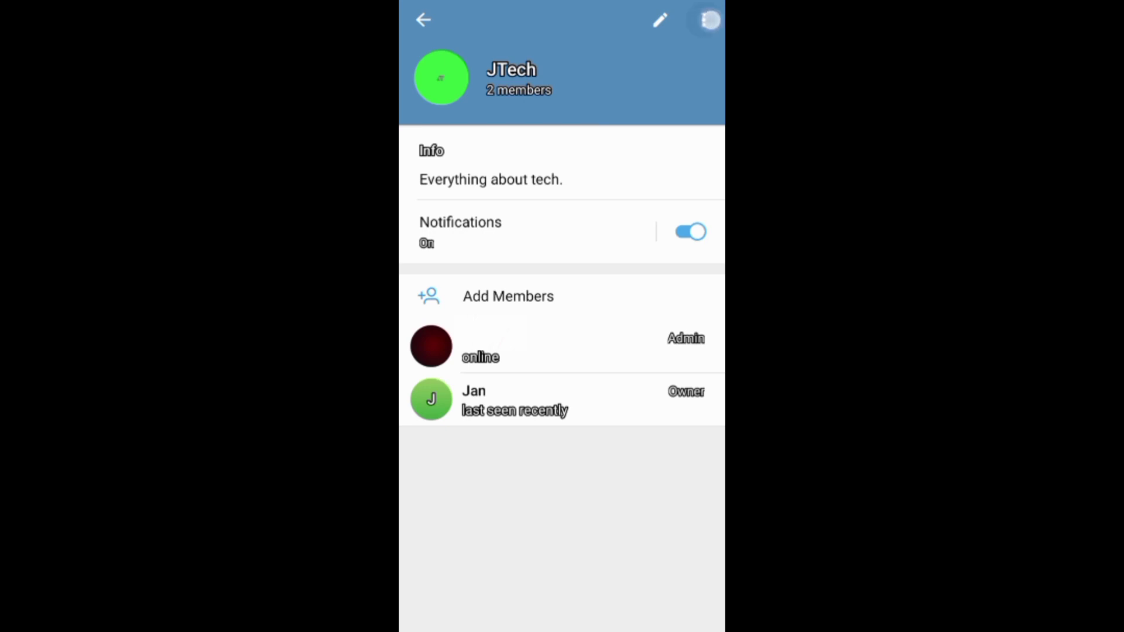
{"action": "left_click", "coordinate": [709, 19]}
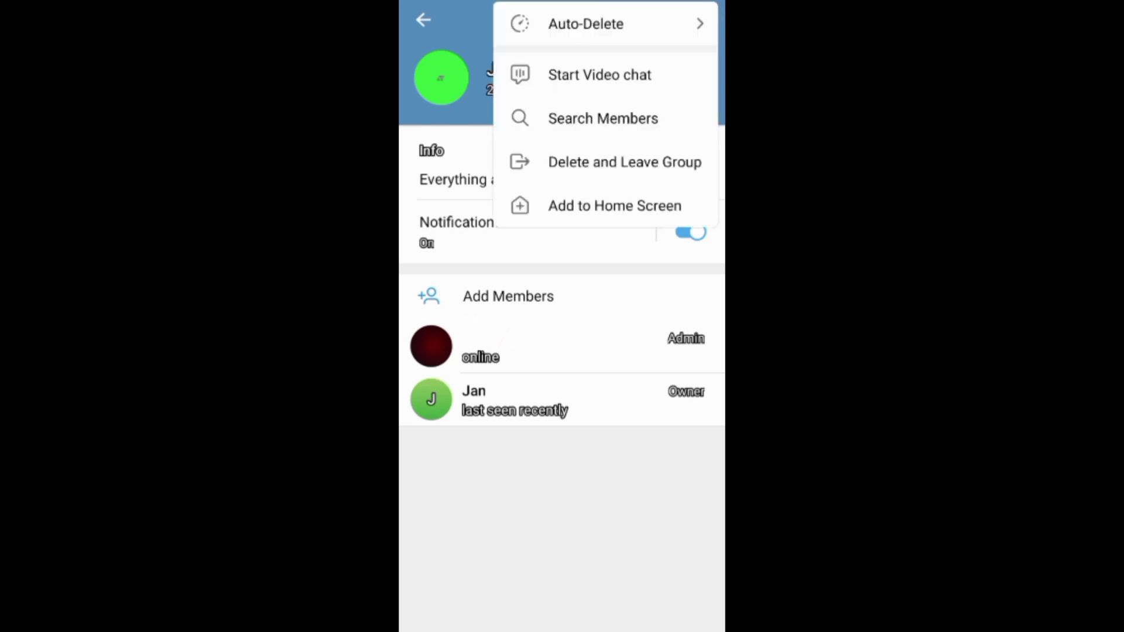
{"action": "left_click", "coordinate": [625, 161]}
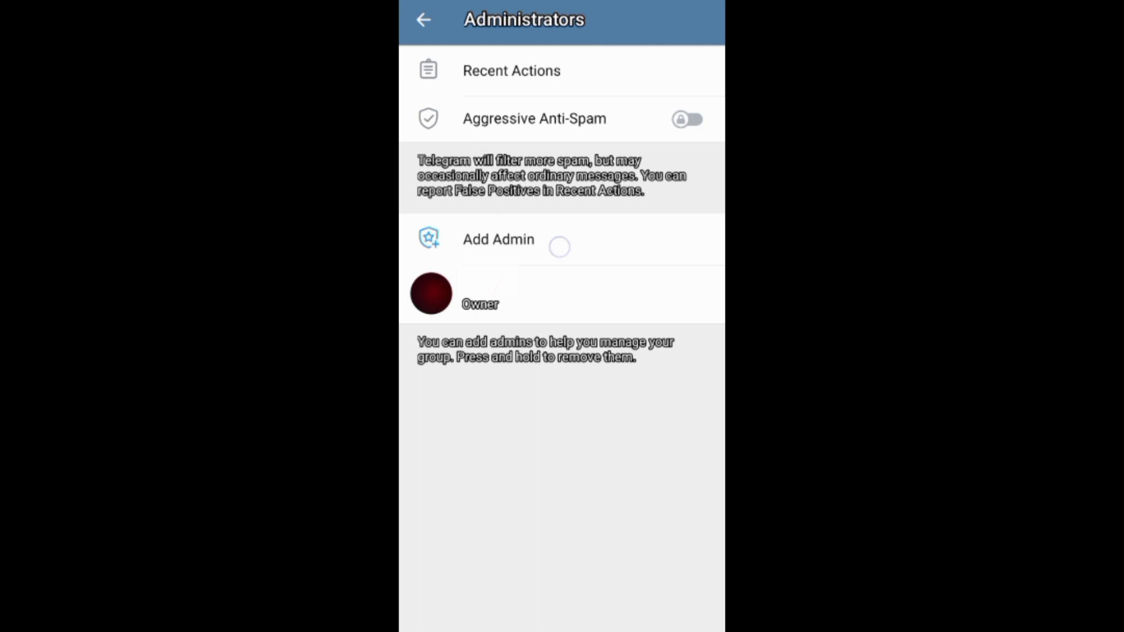
From the group's edit settings, start Delete and leave group for JTech
{"action": "left_click", "coordinate": [499, 239]}
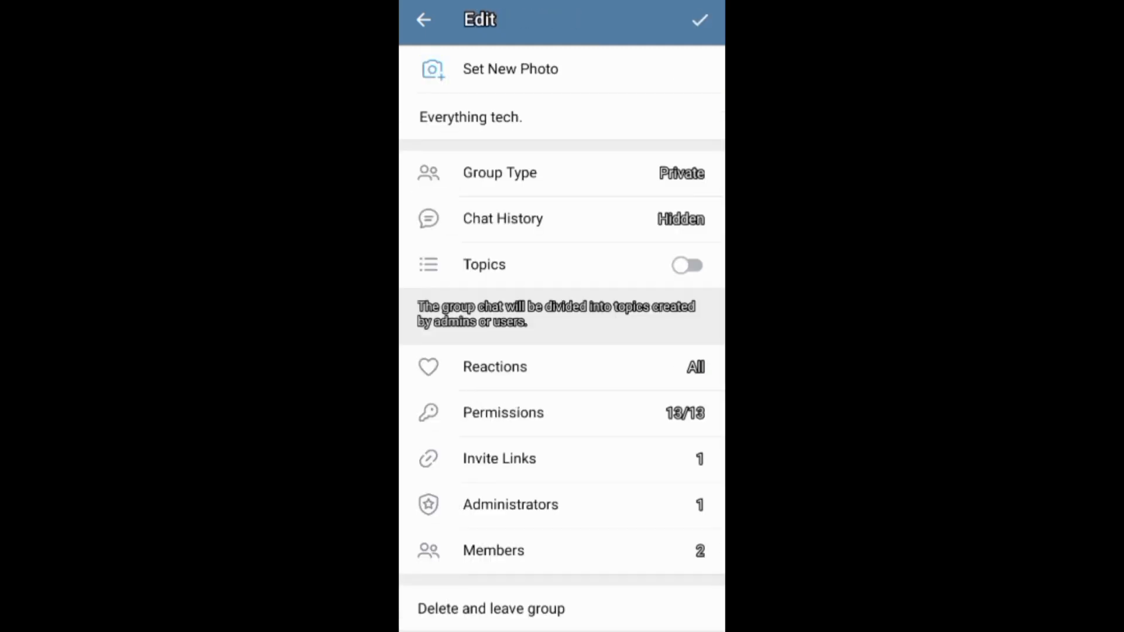
{"action": "left_click", "coordinate": [491, 609]}
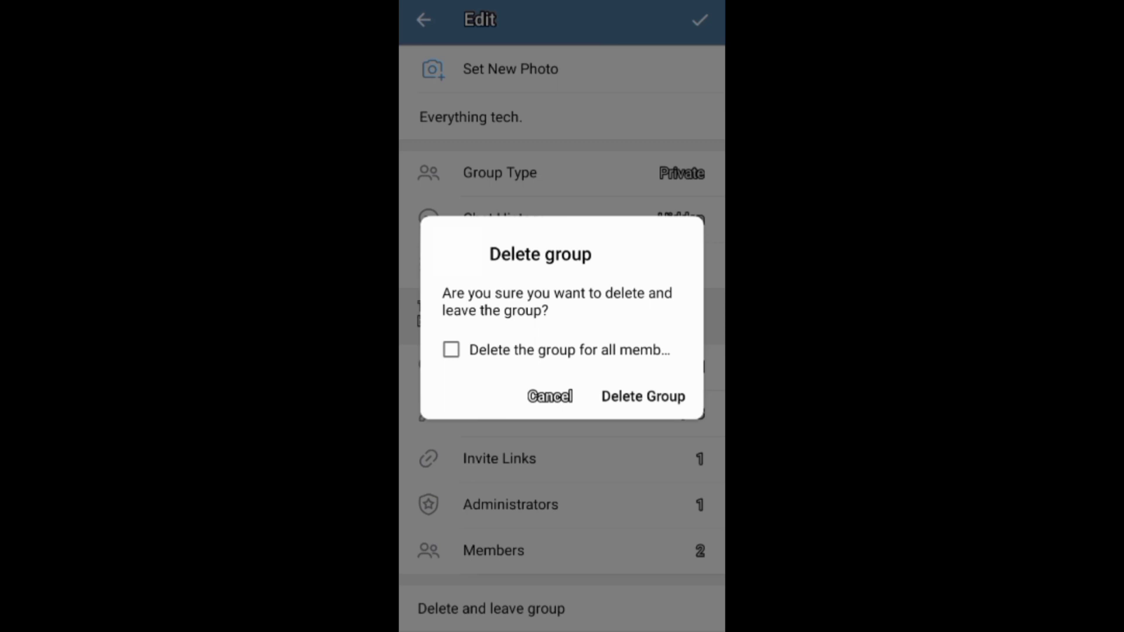